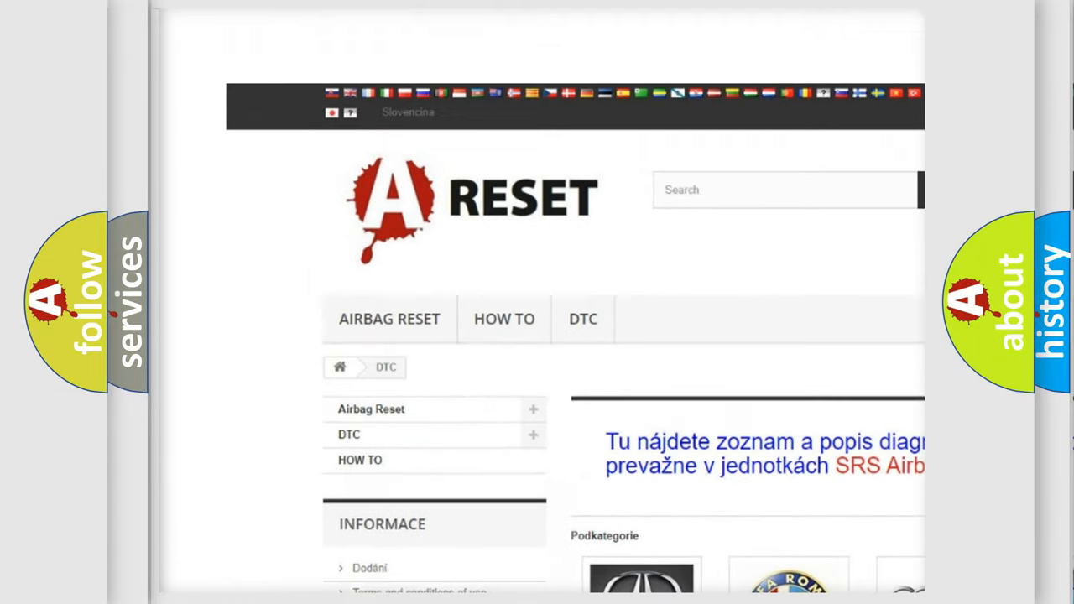
# Open the CHRYSLER DTC tile and scroll through its B-series airbag fault codes.
pyautogui.scroll(-3)
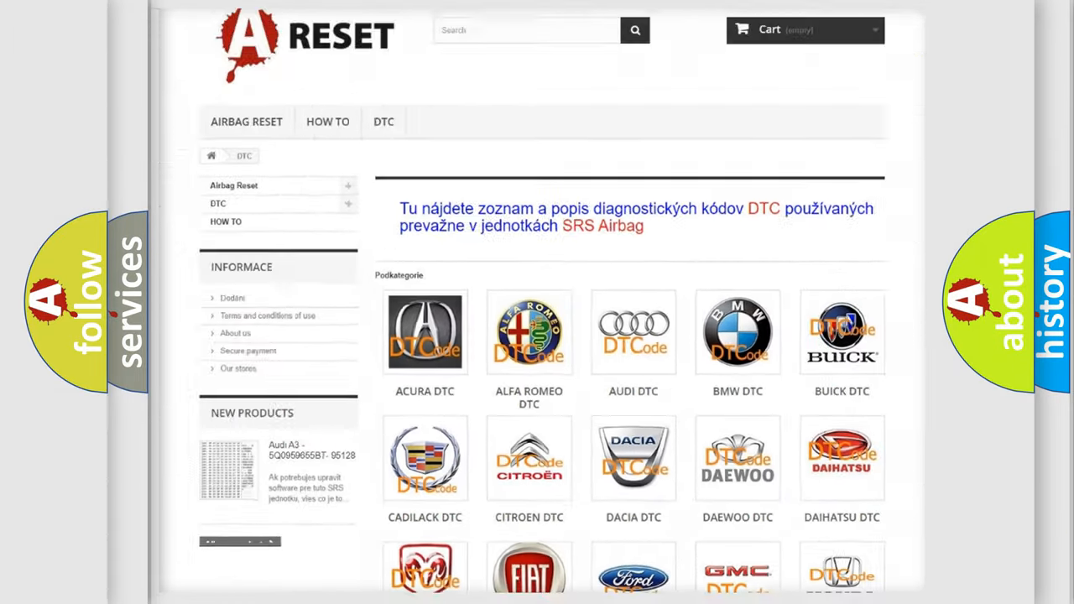
pyautogui.scroll(-3)
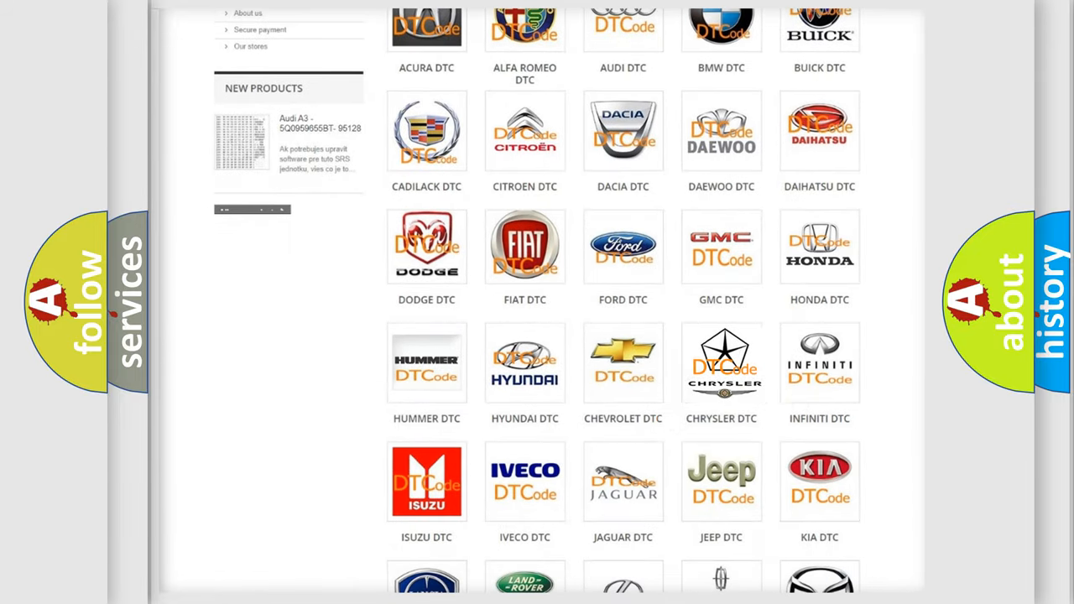
pyautogui.click(721, 363)
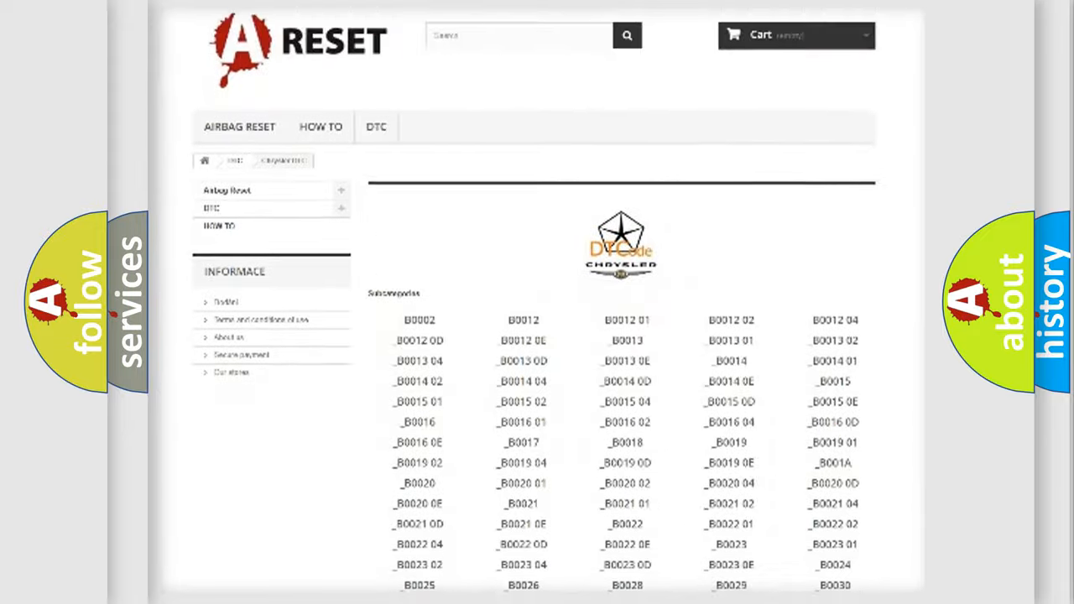
pyautogui.scroll(-3)
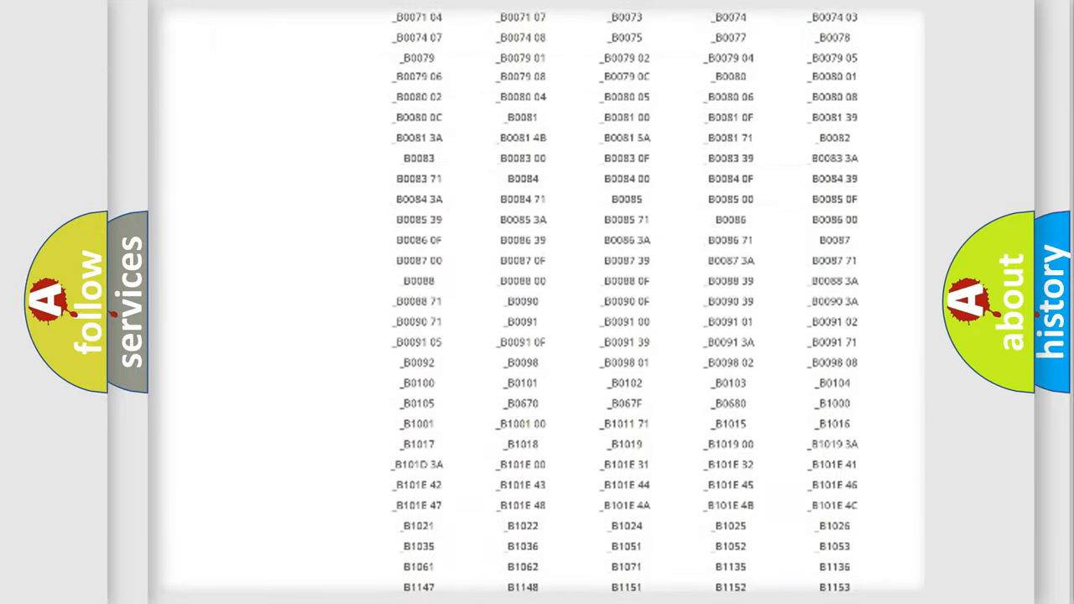
pyautogui.scroll(3)
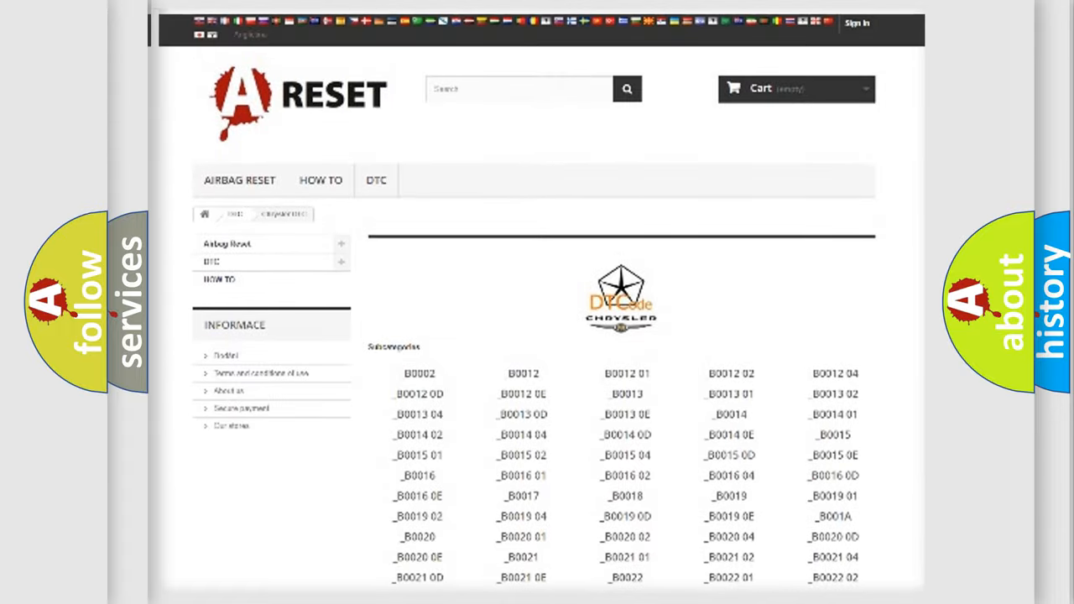